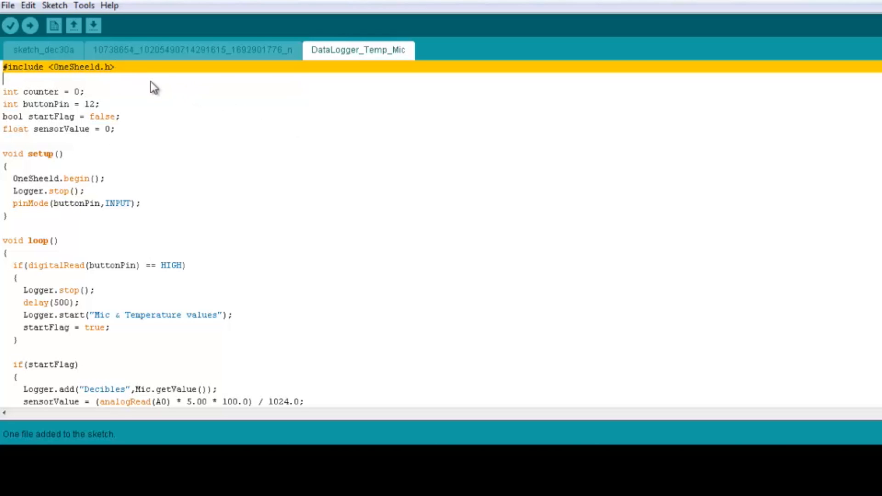
mouse_move(121, 102)
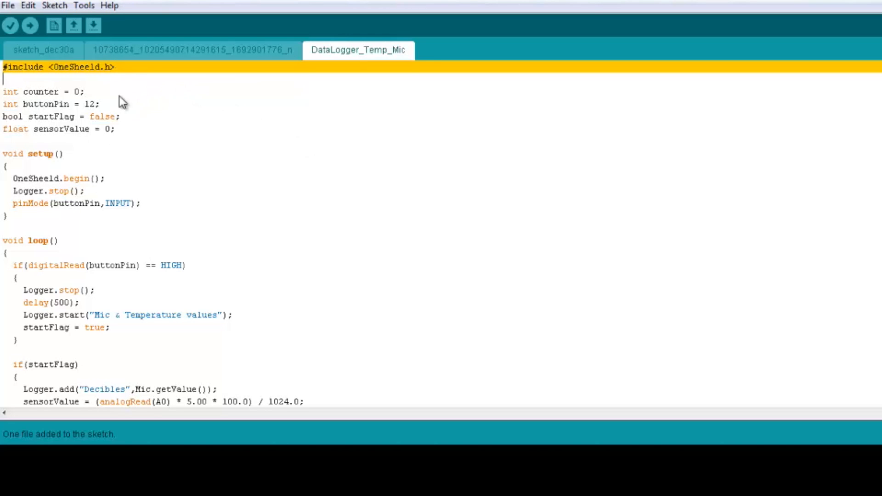
double_click(41, 91)
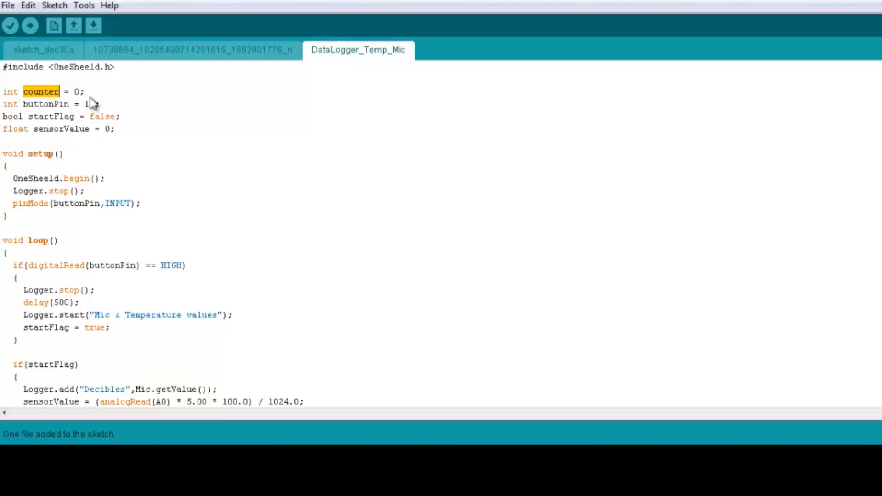
double_click(41, 105)
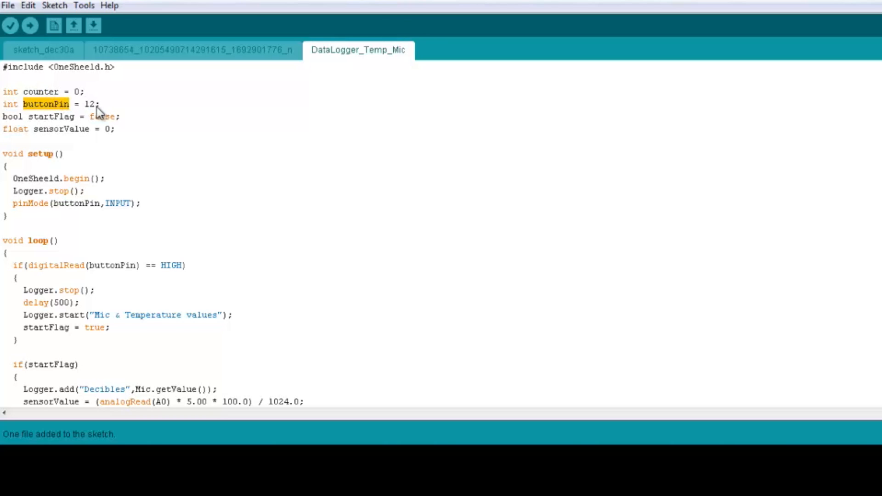
double_click(47, 116)
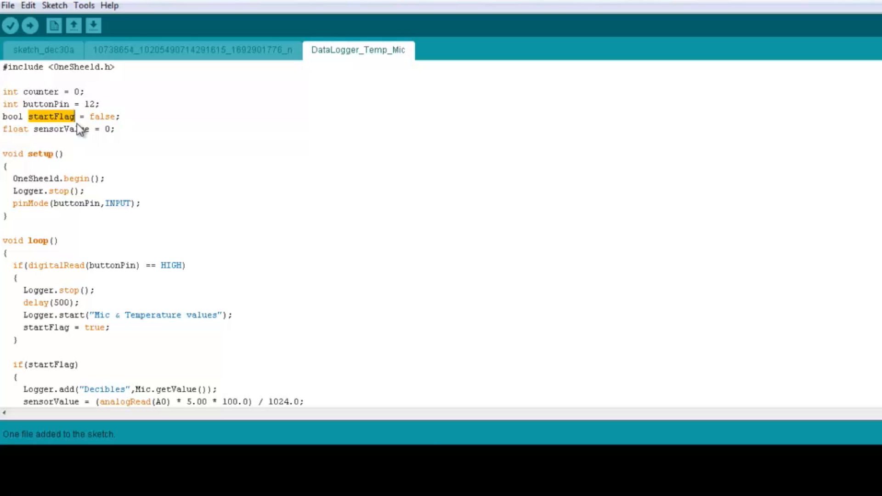
mouse_move(59, 136)
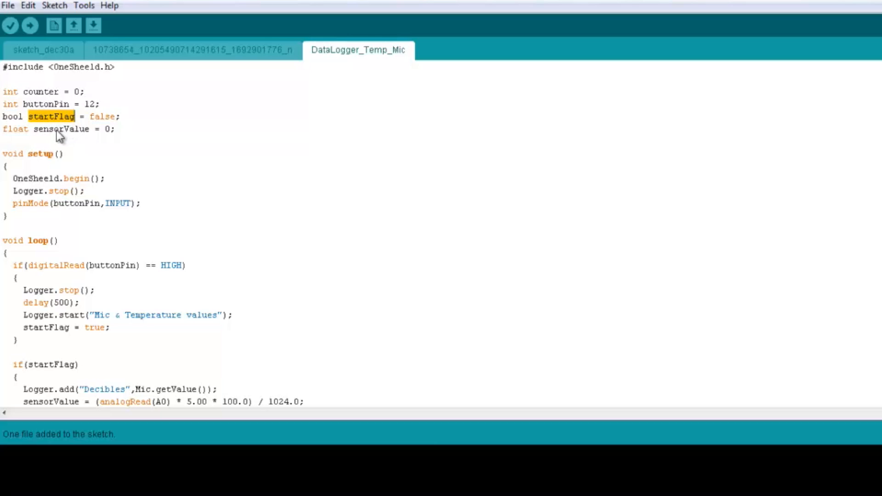
double_click(60, 129)
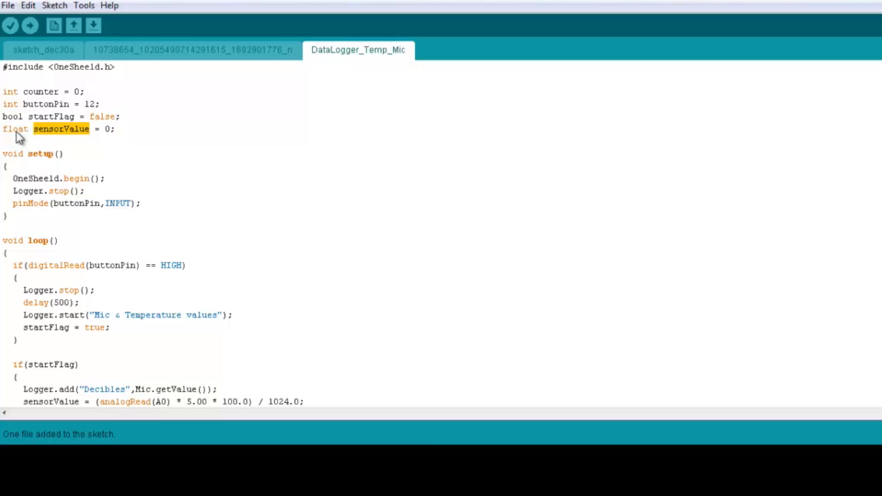
mouse_move(116, 180)
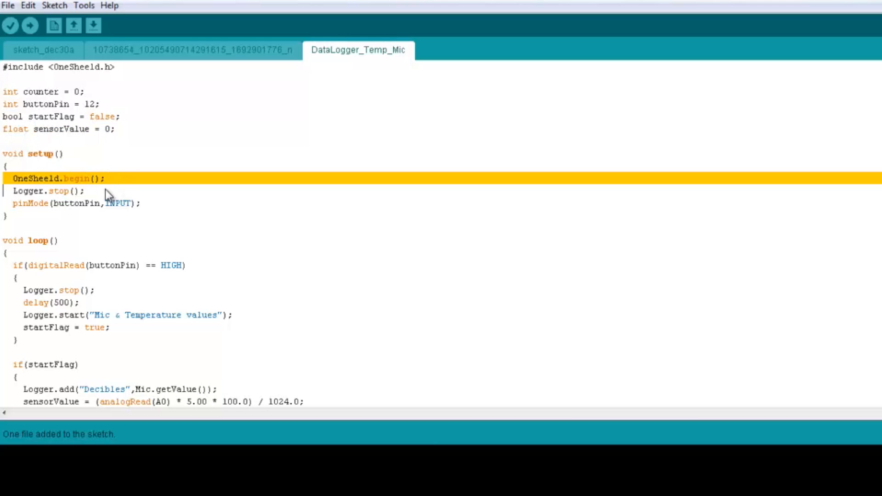
mouse_move(90, 194)
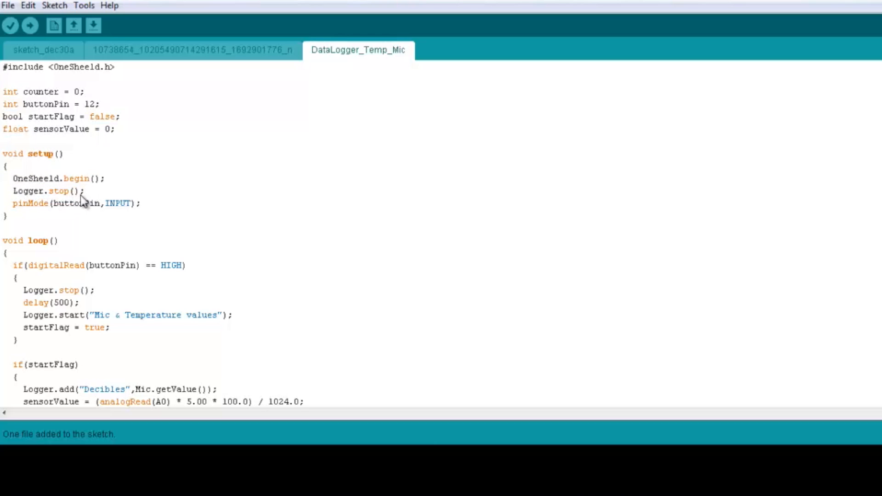
mouse_move(93, 197)
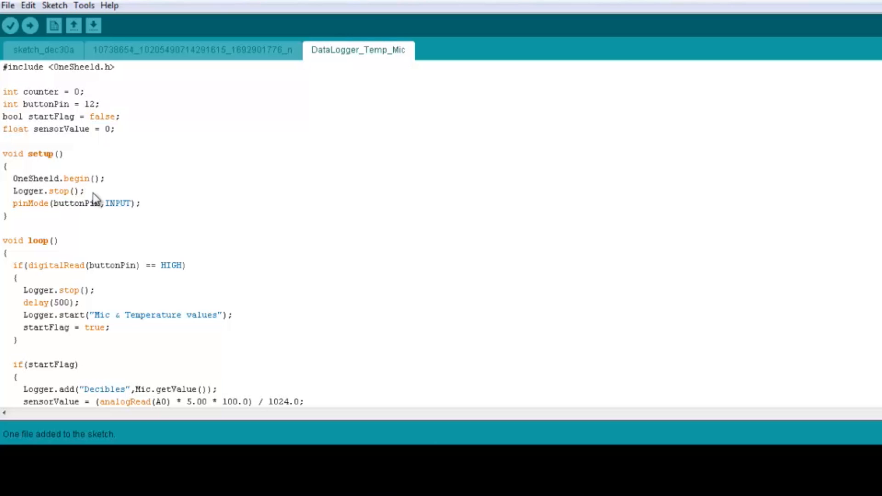
mouse_move(60, 214)
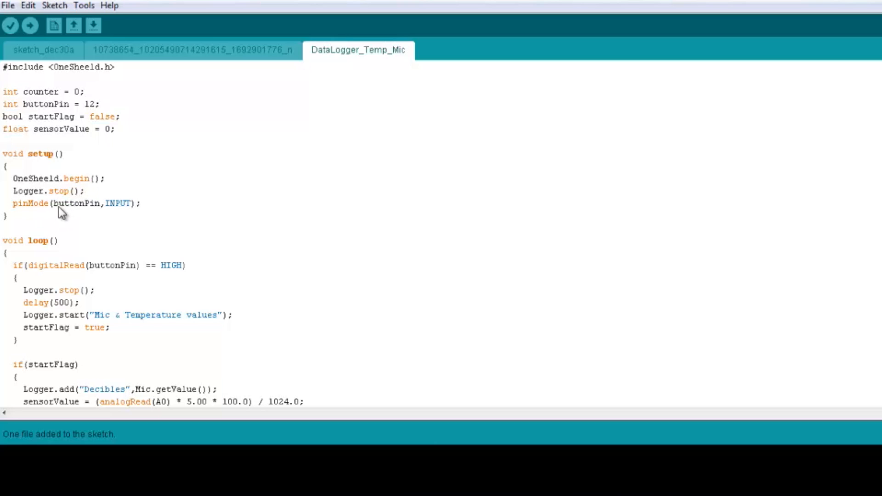
mouse_move(148, 211)
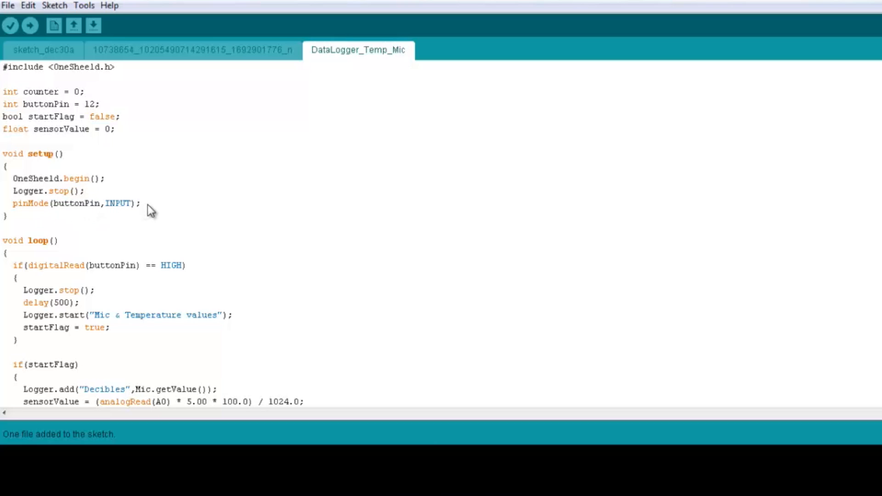
mouse_move(175, 279)
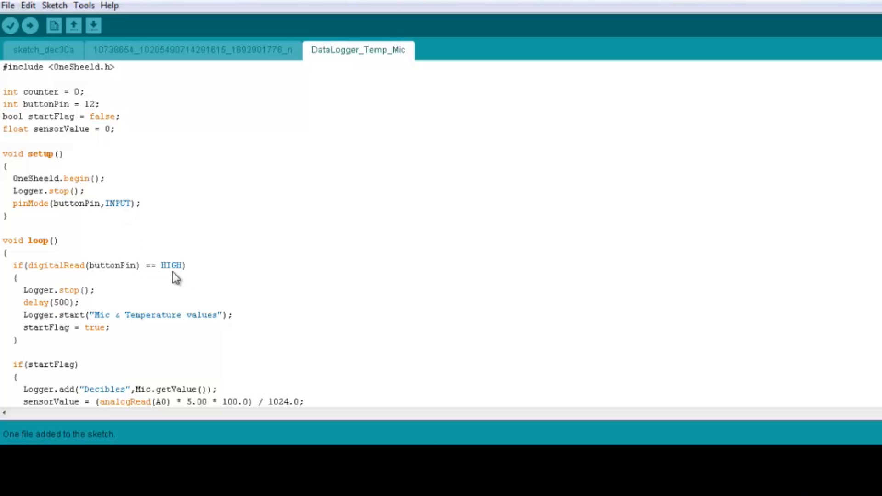
mouse_move(158, 273)
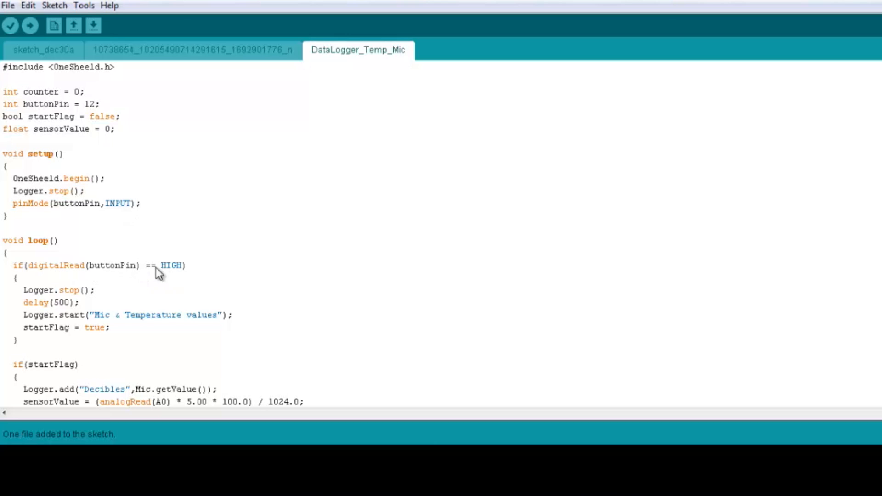
mouse_move(89, 299)
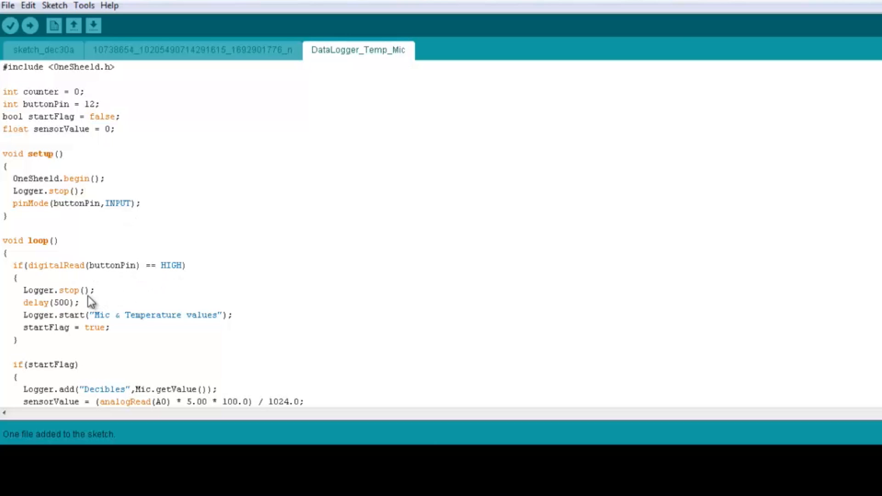
click(57, 290)
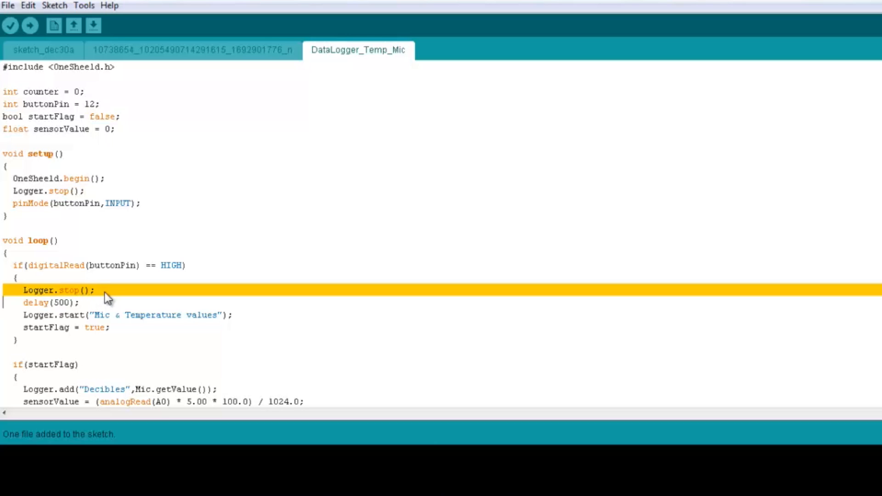
click(94, 290)
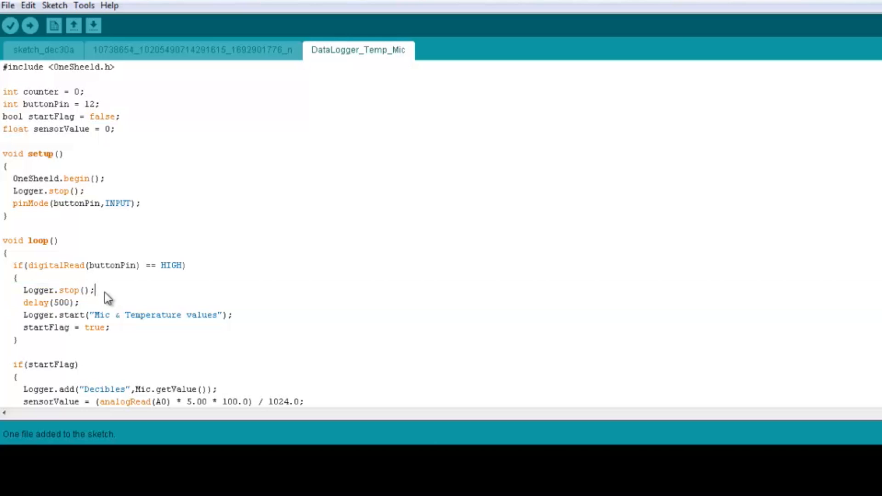
mouse_move(108, 304)
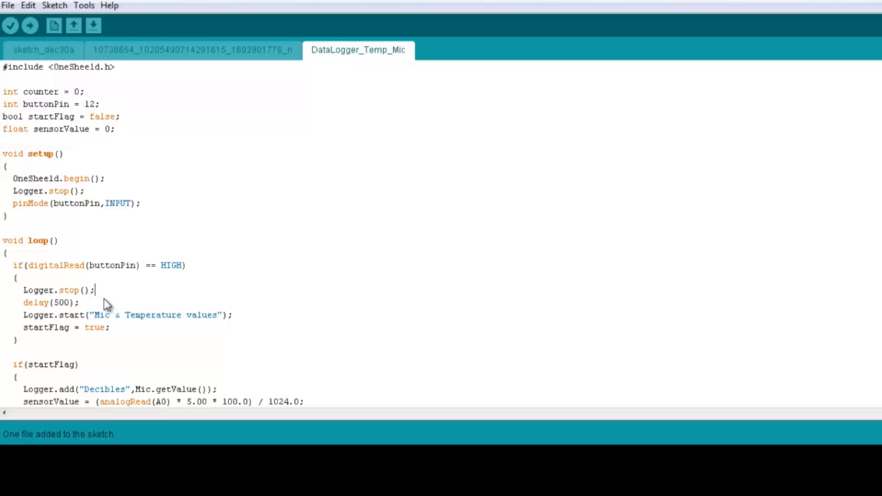
mouse_move(64, 309)
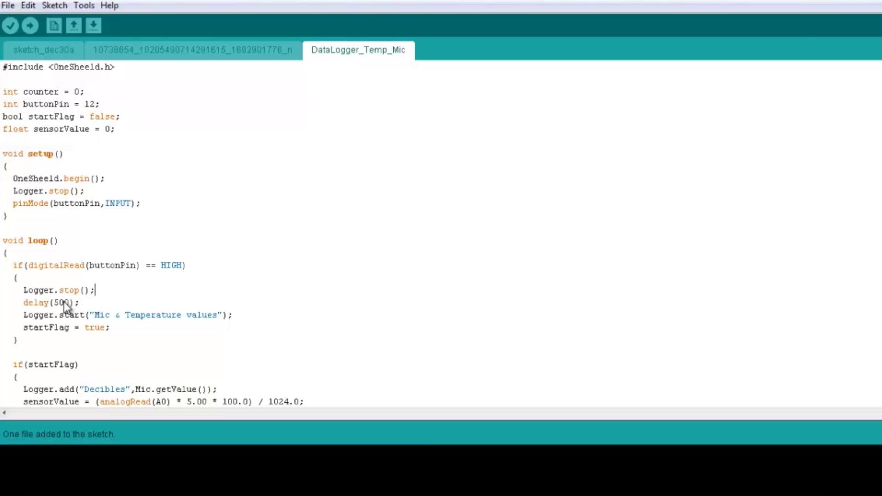
double_click(62, 303)
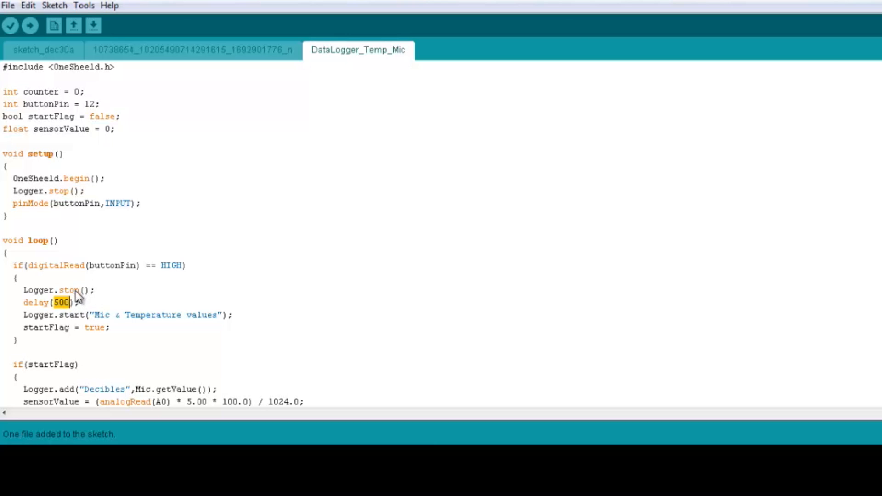
mouse_move(105, 315)
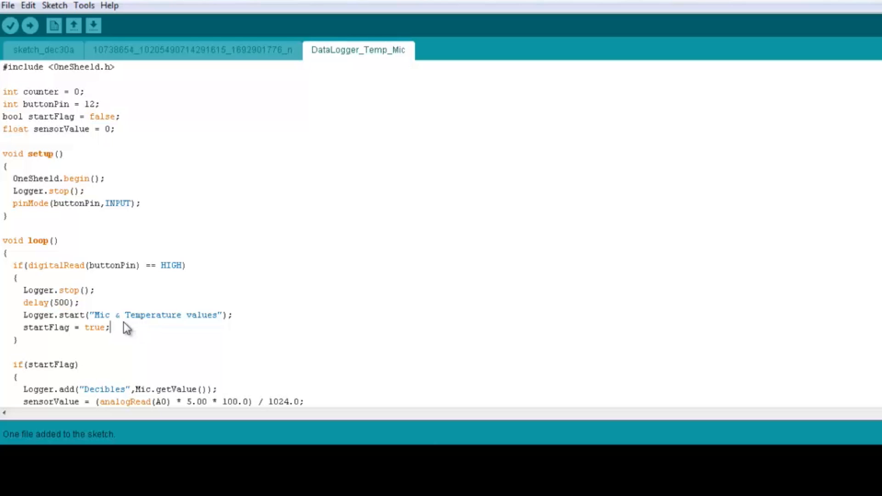
mouse_move(213, 324)
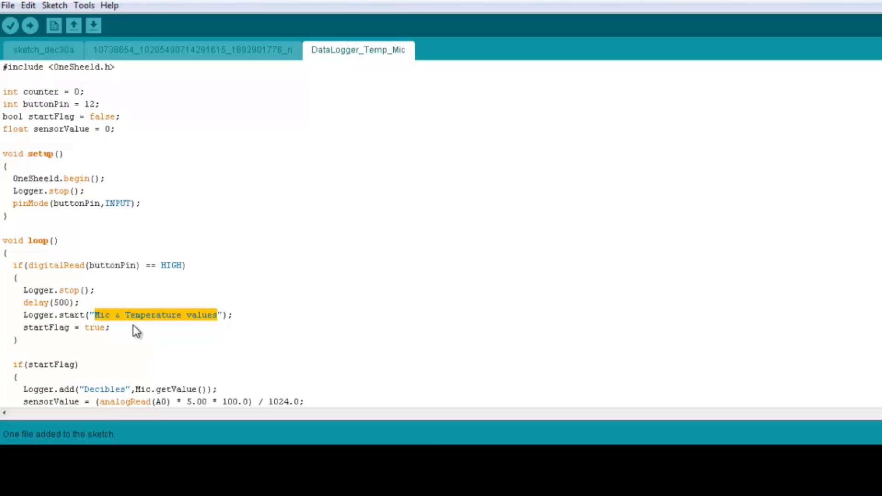
click(109, 327)
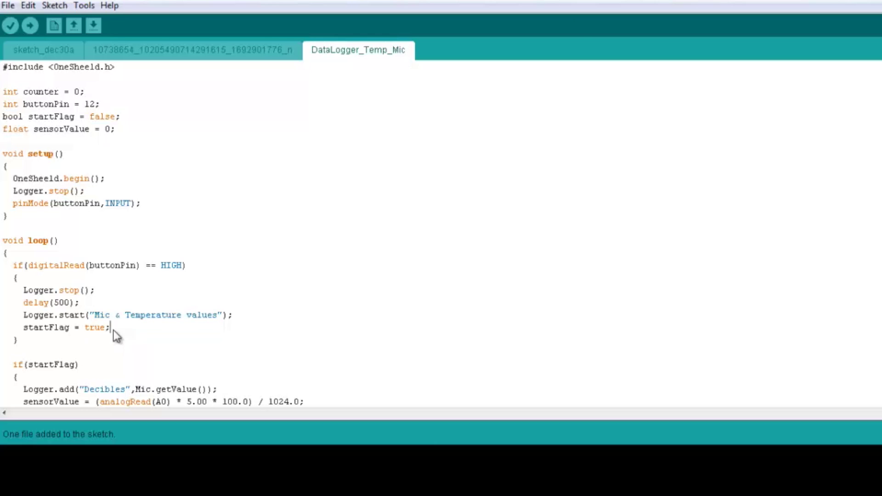
mouse_move(128, 335)
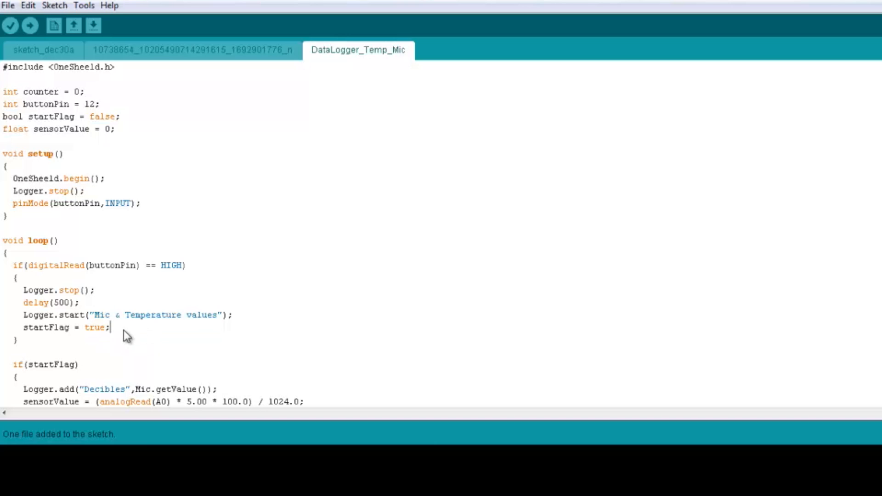
scroll(down, 3)
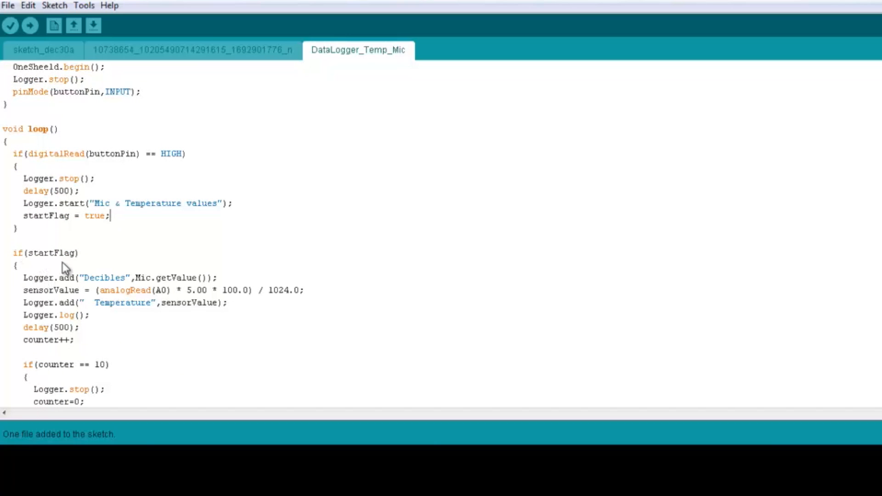
mouse_move(78, 285)
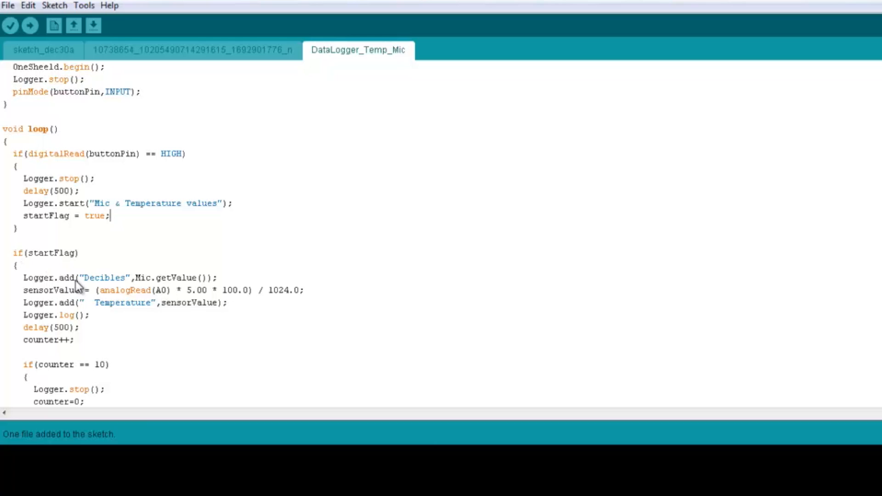
mouse_move(64, 283)
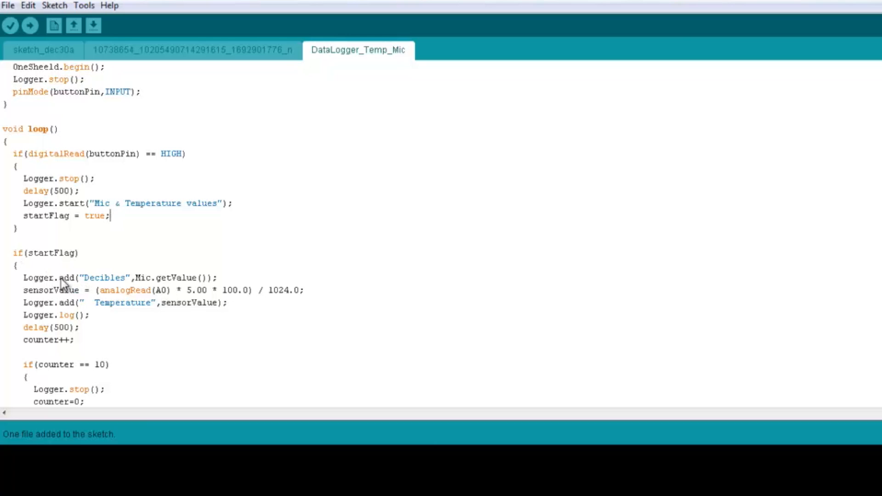
double_click(48, 277)
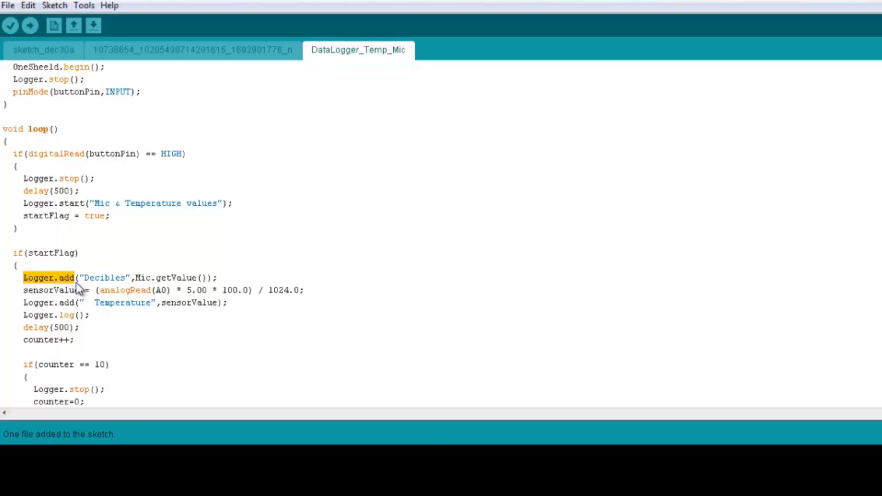
mouse_move(113, 294)
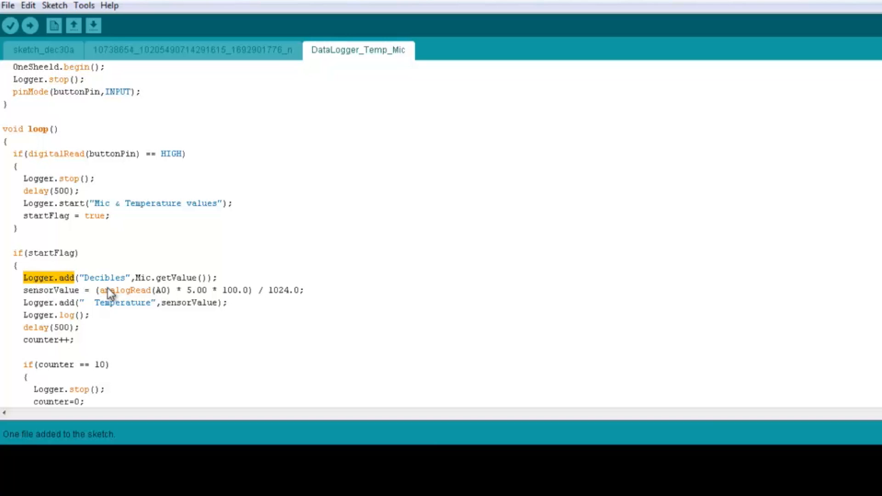
mouse_move(105, 291)
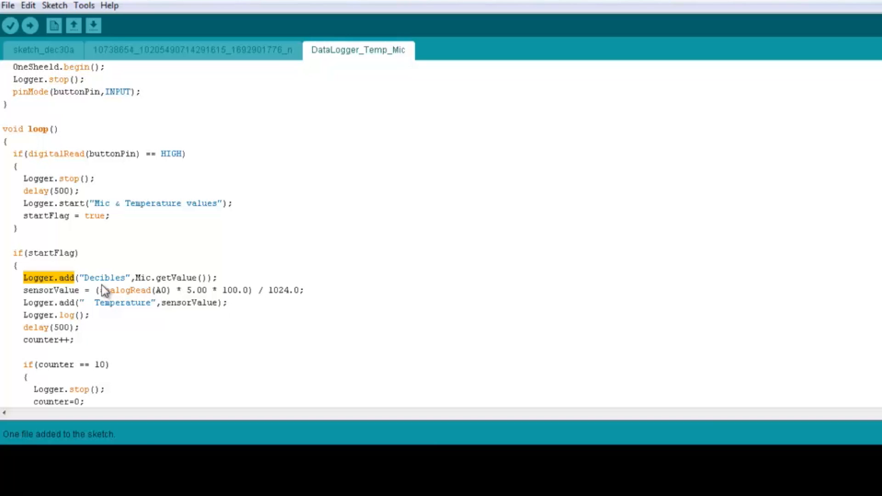
mouse_move(115, 285)
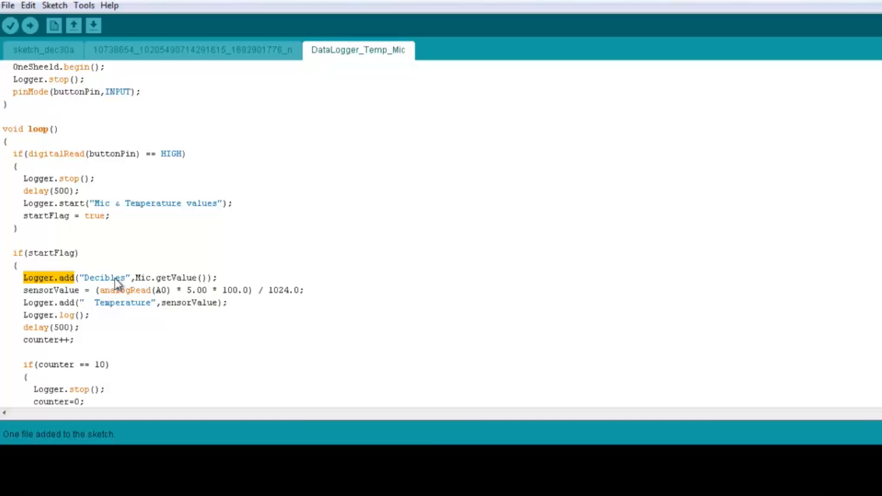
double_click(103, 277)
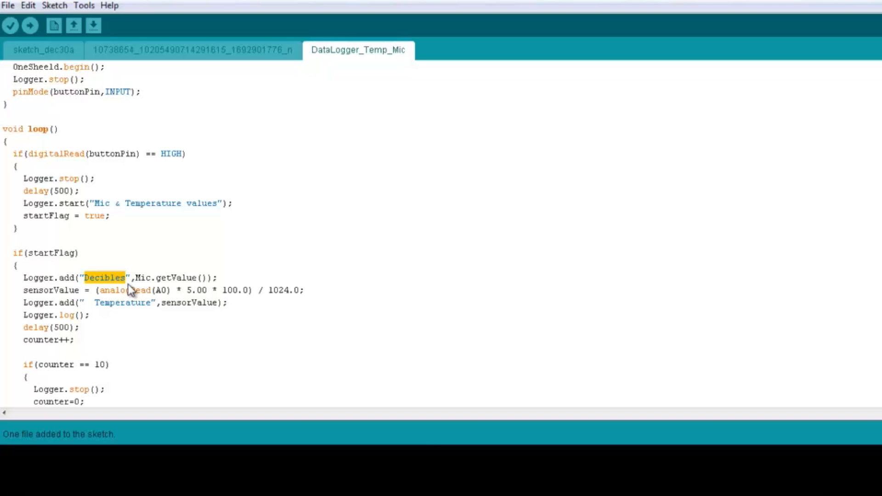
mouse_move(138, 287)
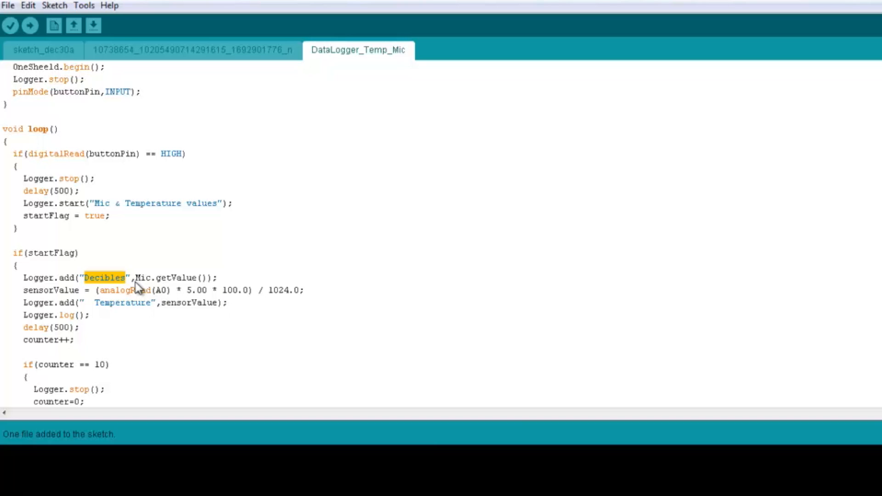
mouse_move(130, 284)
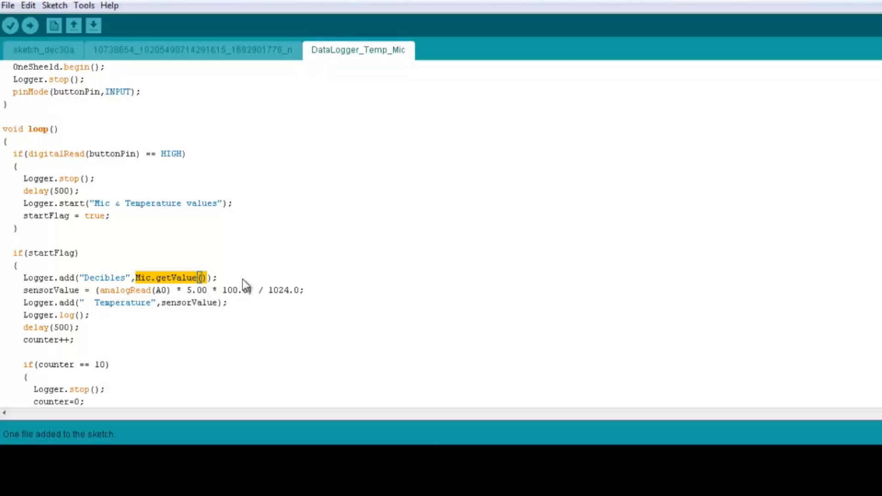
click(246, 283)
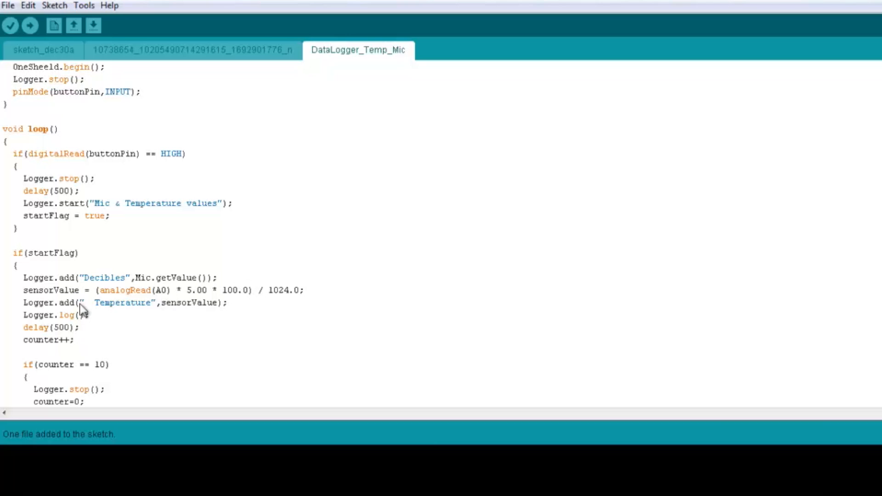
mouse_move(29, 297)
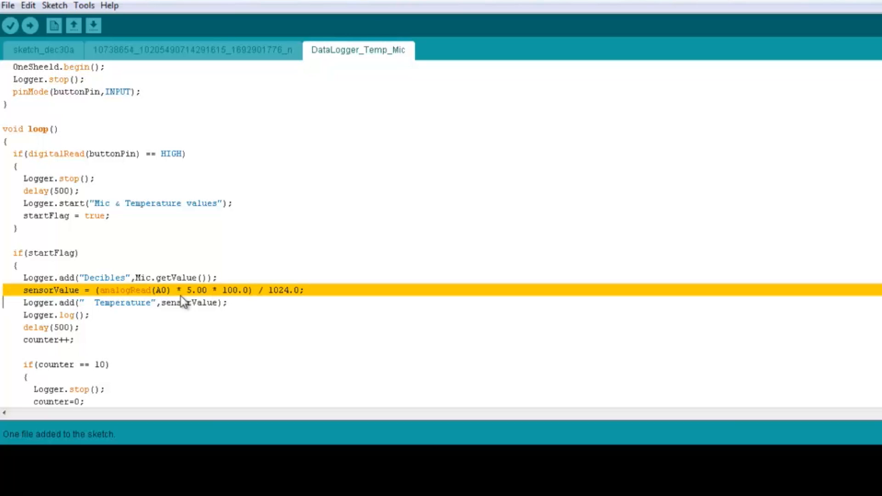
mouse_move(209, 303)
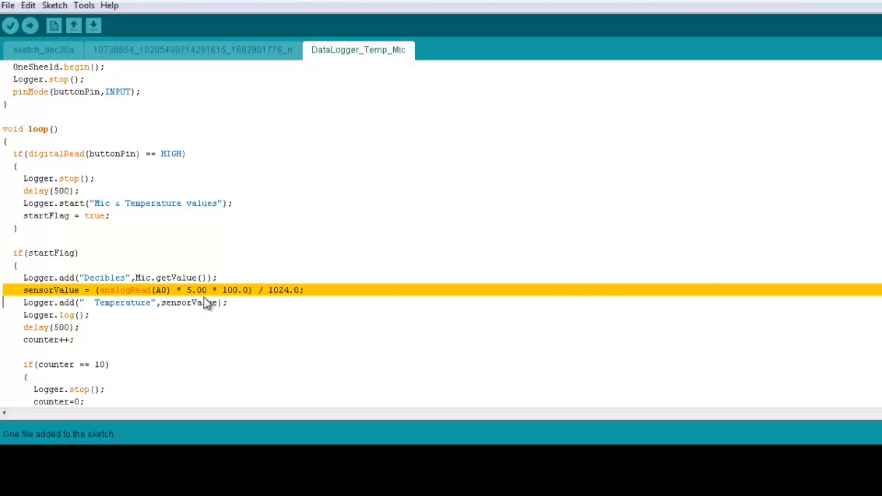
mouse_move(153, 303)
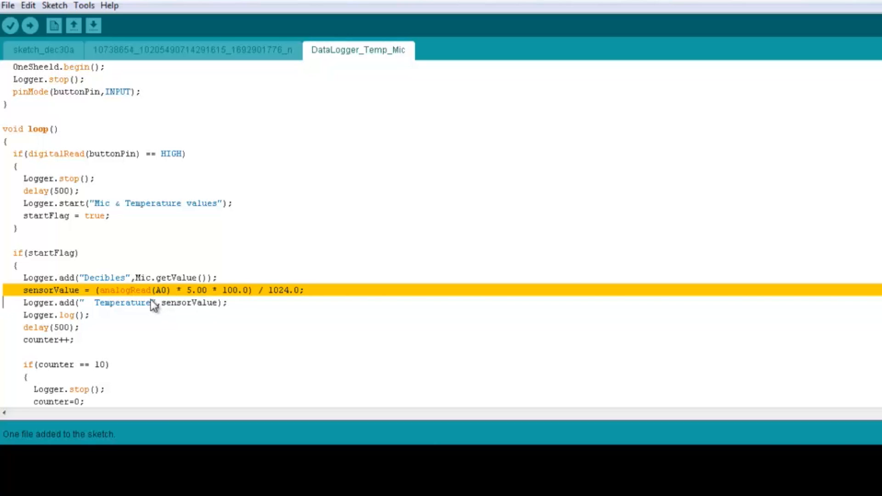
mouse_move(172, 300)
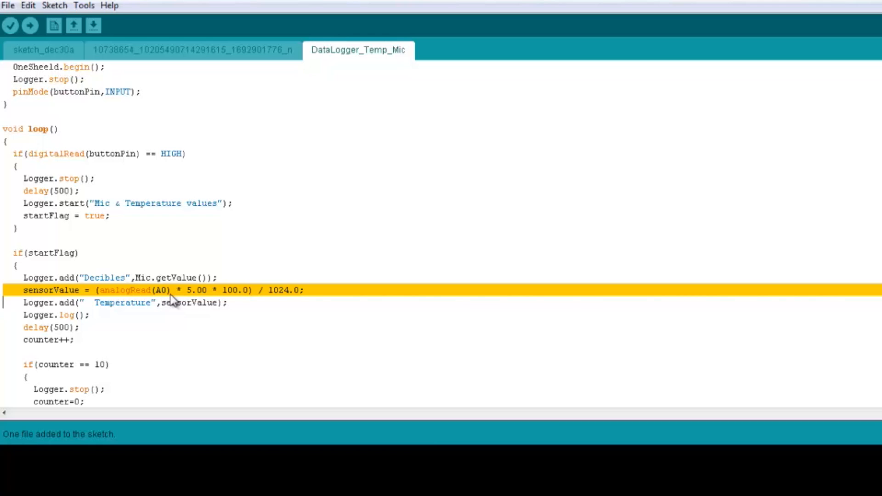
mouse_move(179, 302)
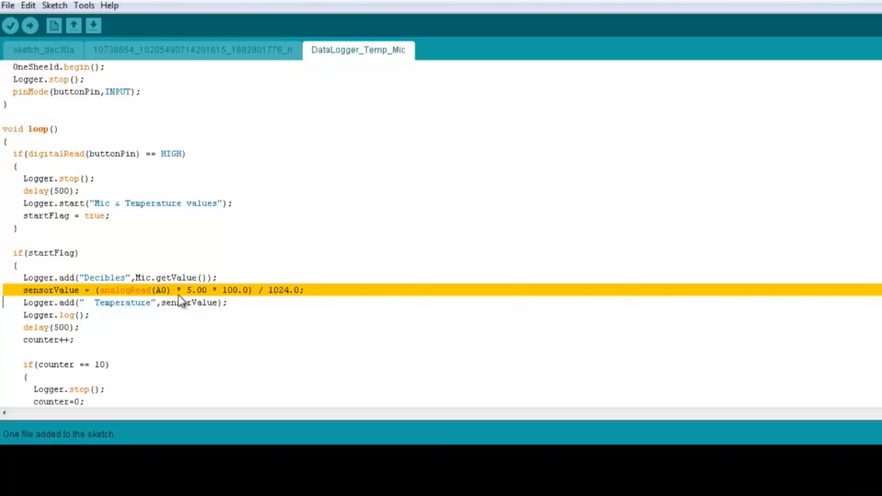
mouse_move(271, 296)
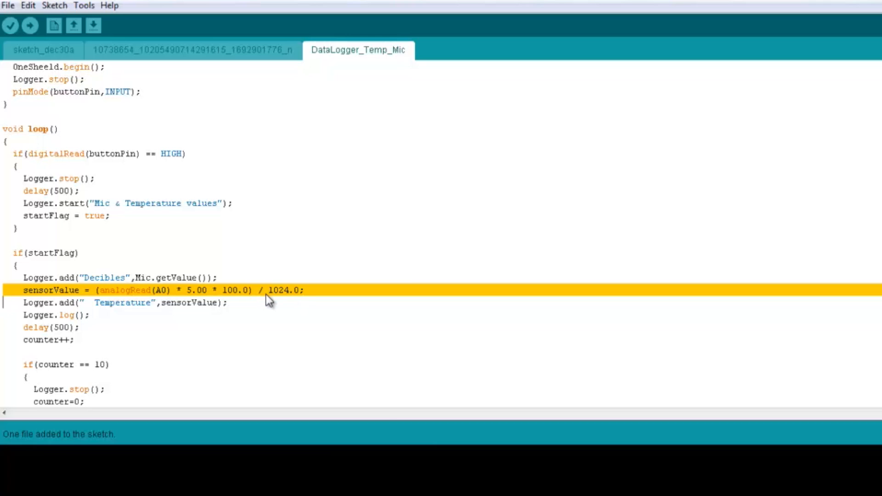
mouse_move(257, 301)
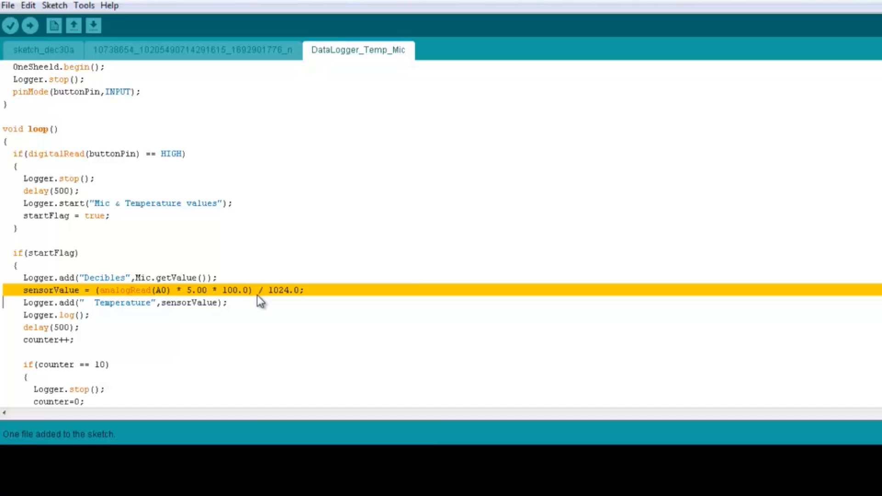
mouse_move(249, 300)
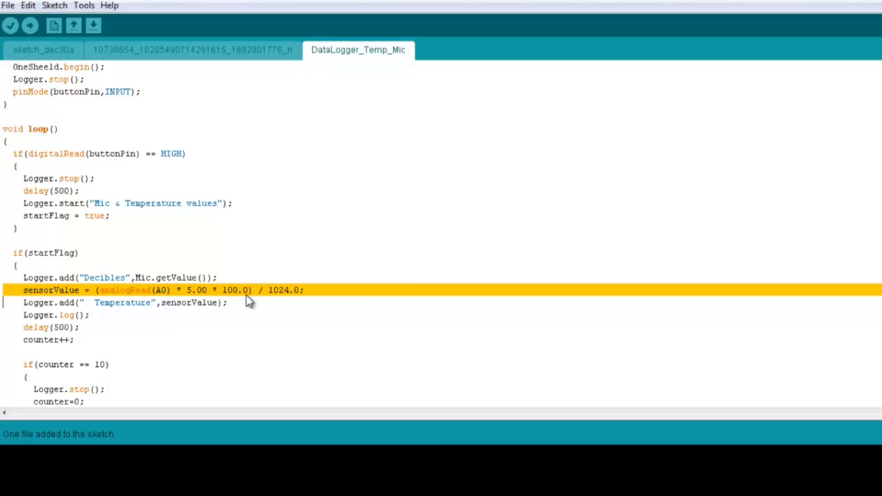
mouse_move(101, 326)
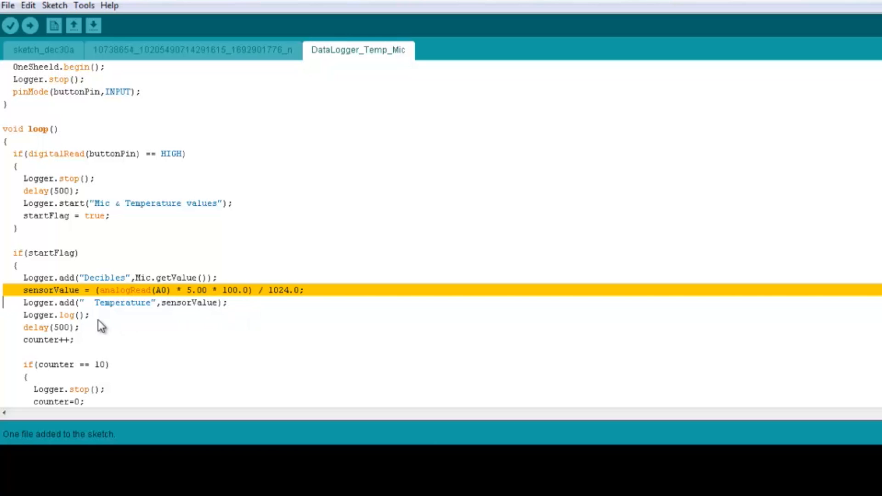
mouse_move(69, 309)
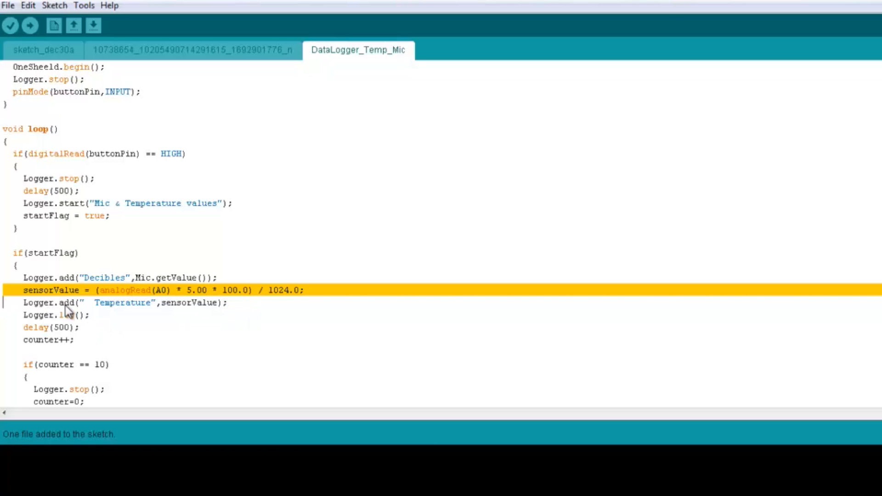
double_click(66, 302)
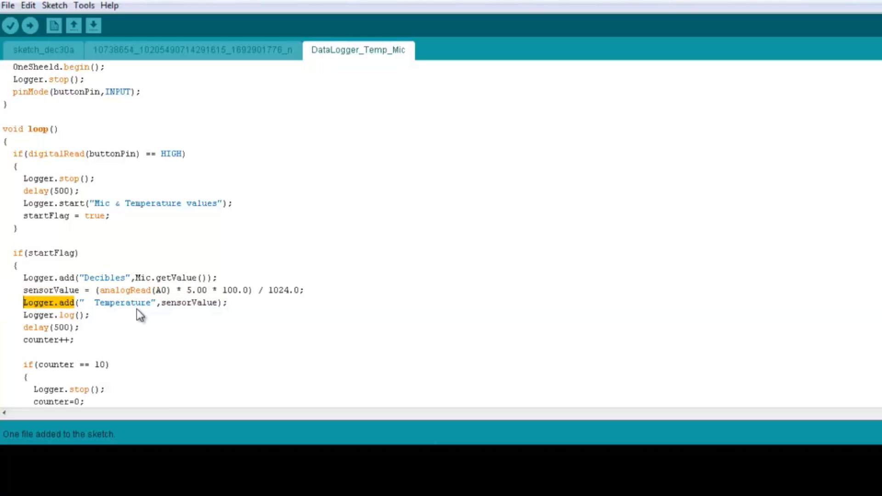
mouse_move(152, 315)
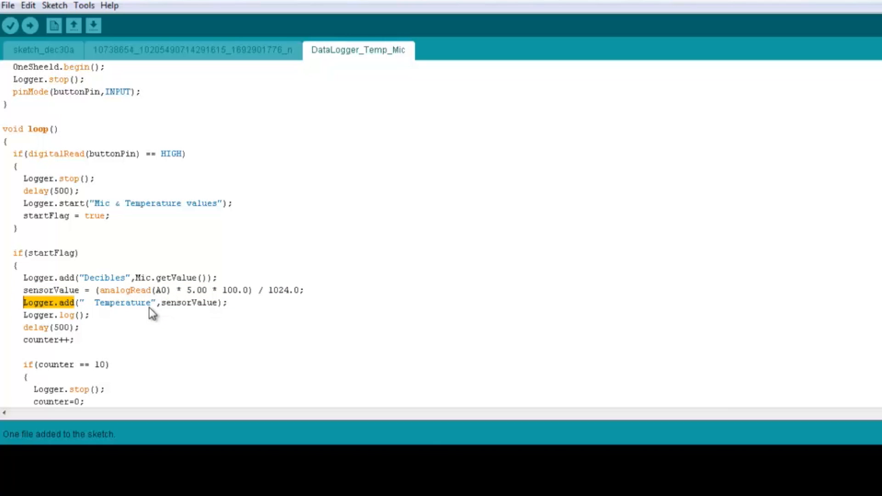
mouse_move(210, 316)
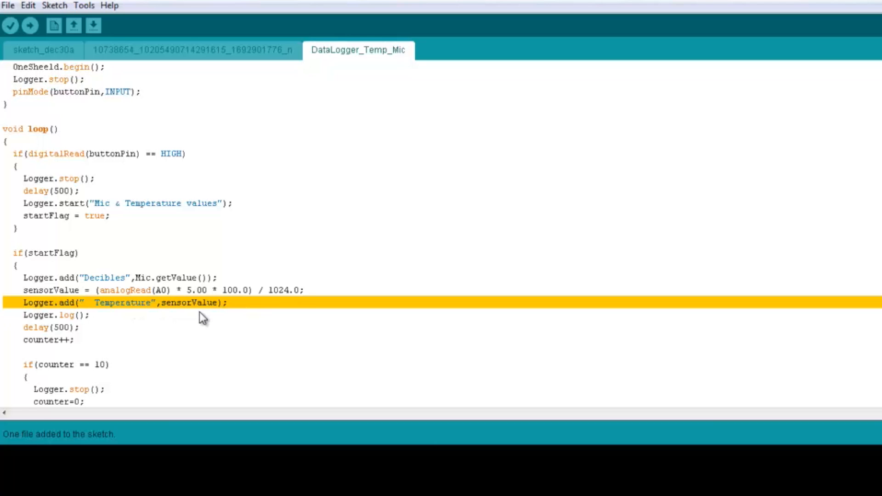
mouse_move(115, 324)
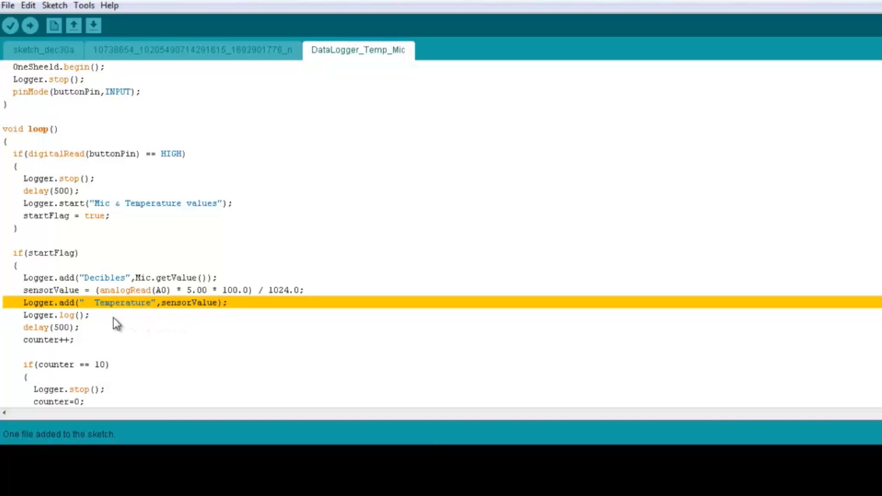
mouse_move(106, 322)
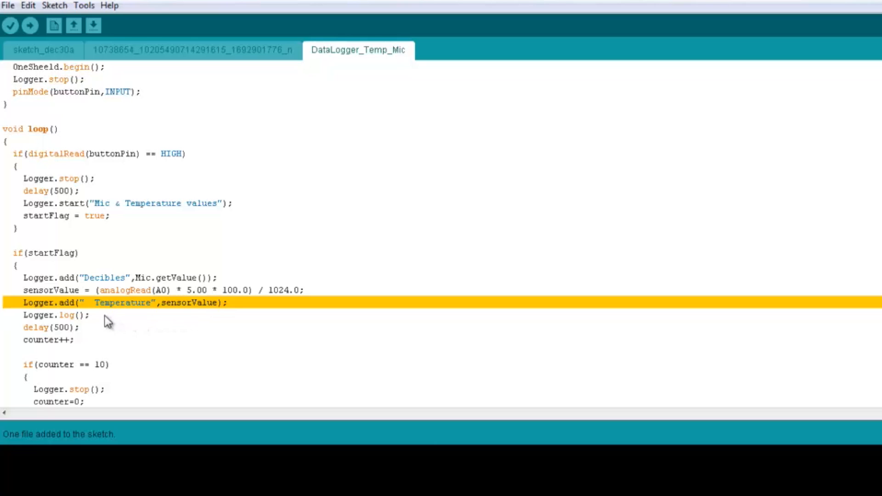
click(55, 314)
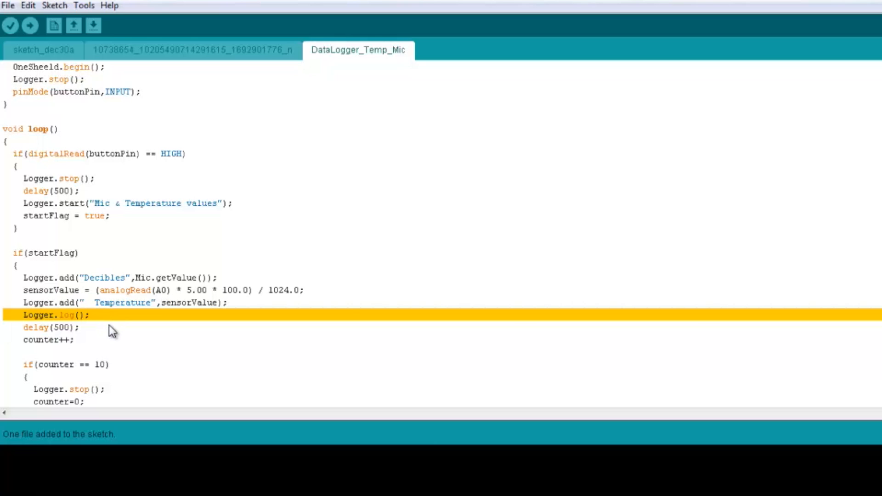
double_click(63, 327)
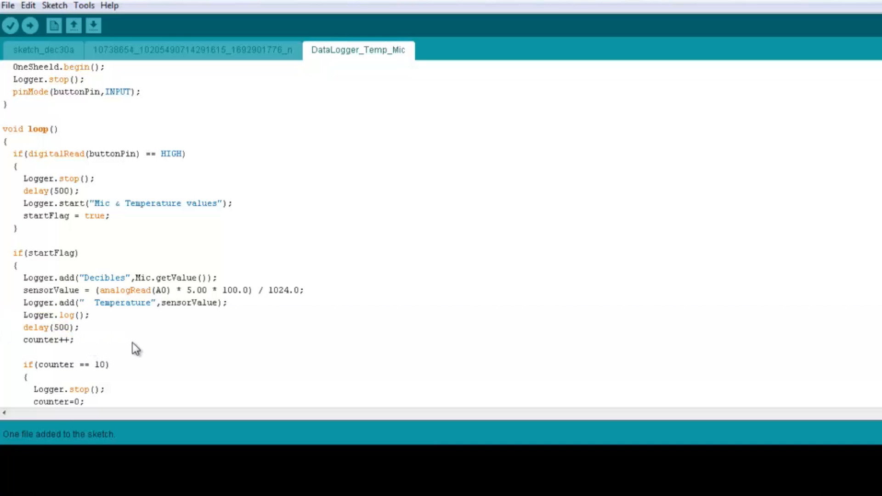
scroll(down, 3)
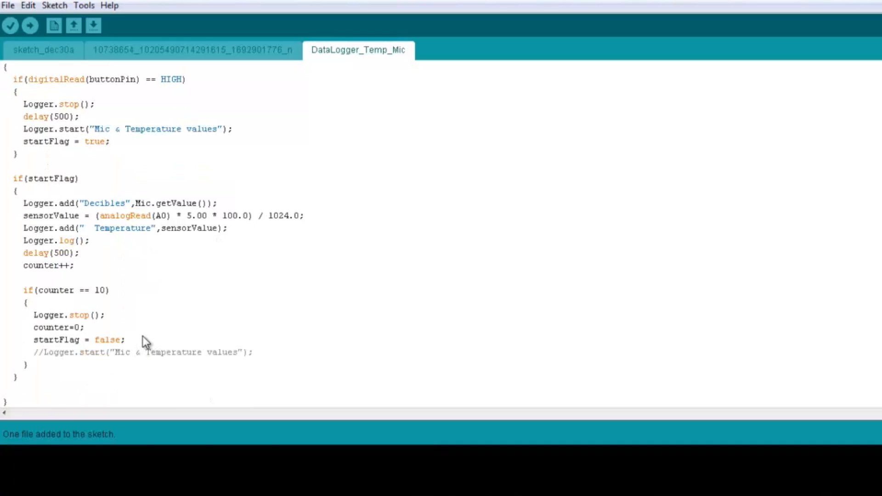